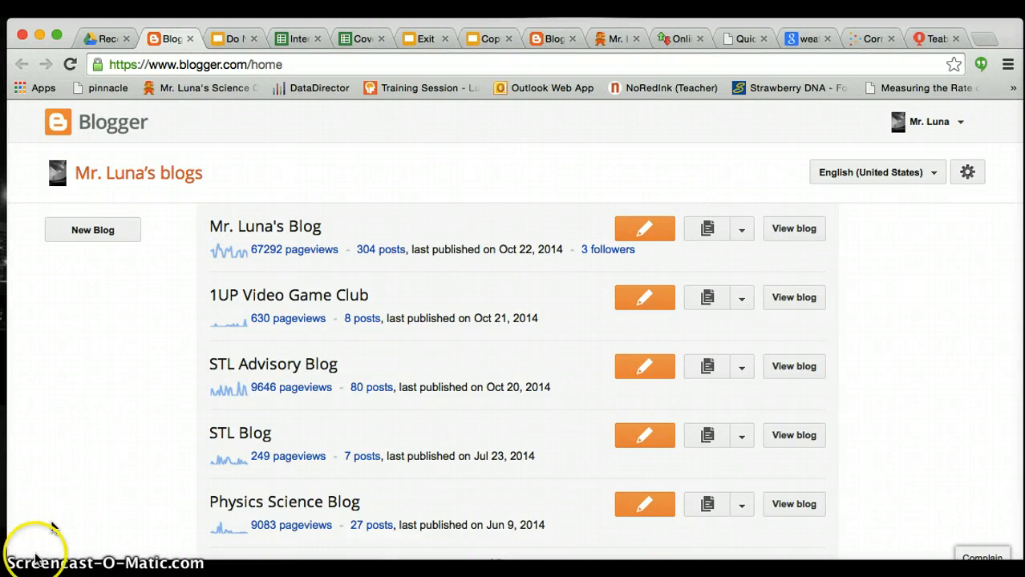
Open the Physics Science Blog from the Blogger home page to reach its Overview.
{"action": "left_click", "coordinate": [644, 504]}
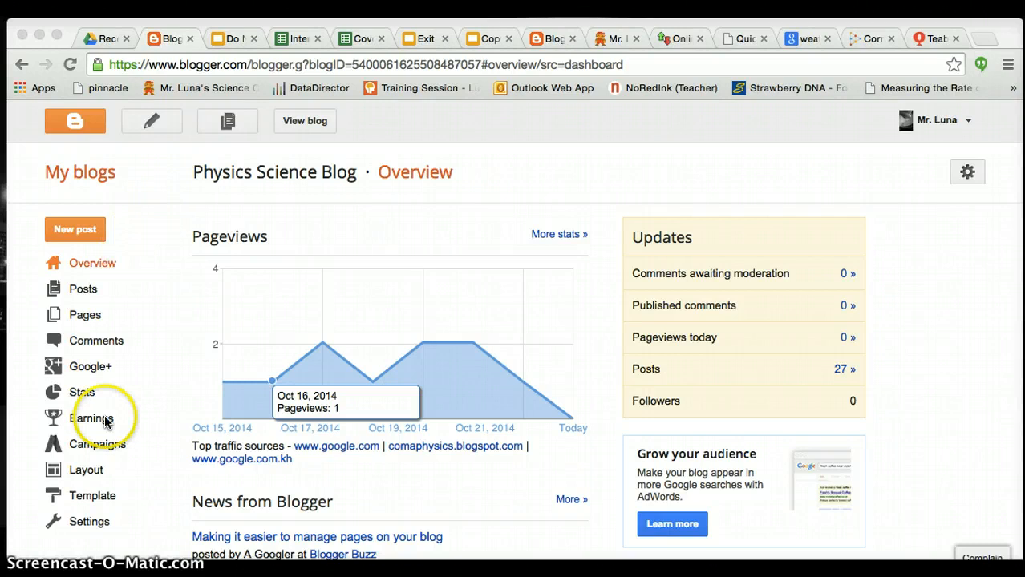
Search Google for 'loyola marymount university' to show its results and info panel.
{"action": "left_click", "coordinate": [92, 495]}
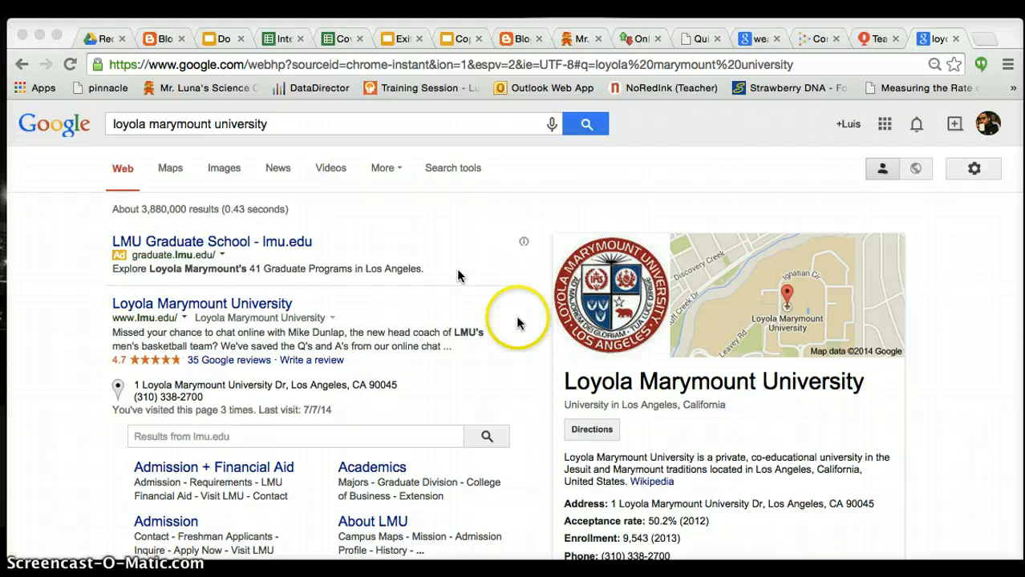
Enlarge the university seal image from the results and bring up its save options.
{"action": "left_click", "coordinate": [224, 167]}
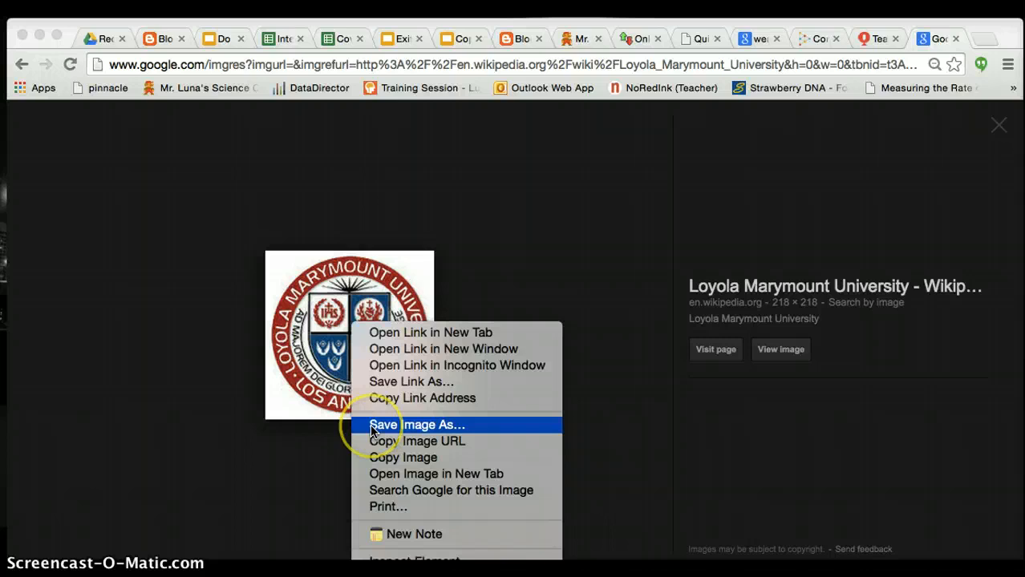
Save the seal image to the Desktop as 'Mr. Luna'.
{"action": "left_click", "coordinate": [415, 424]}
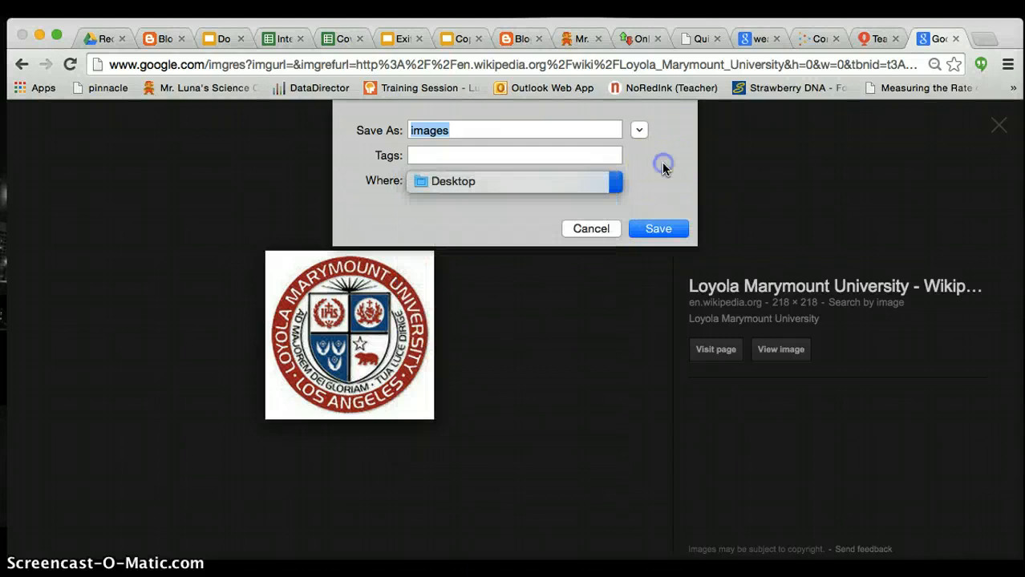
{"action": "type", "text": "Mr. Luna"}
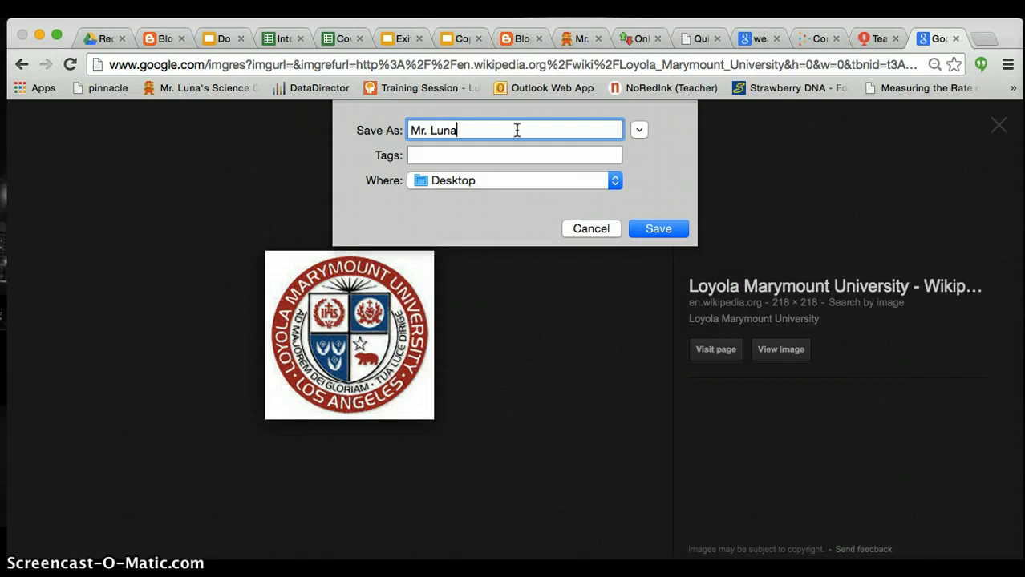
{"action": "mouse_move", "coordinate": [918, 173]}
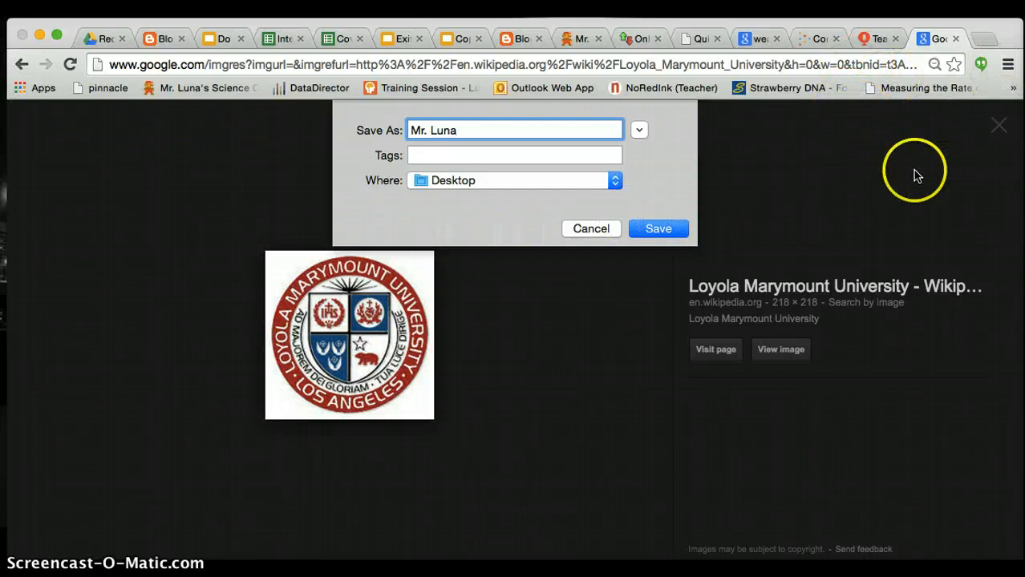
{"action": "left_click", "coordinate": [657, 228]}
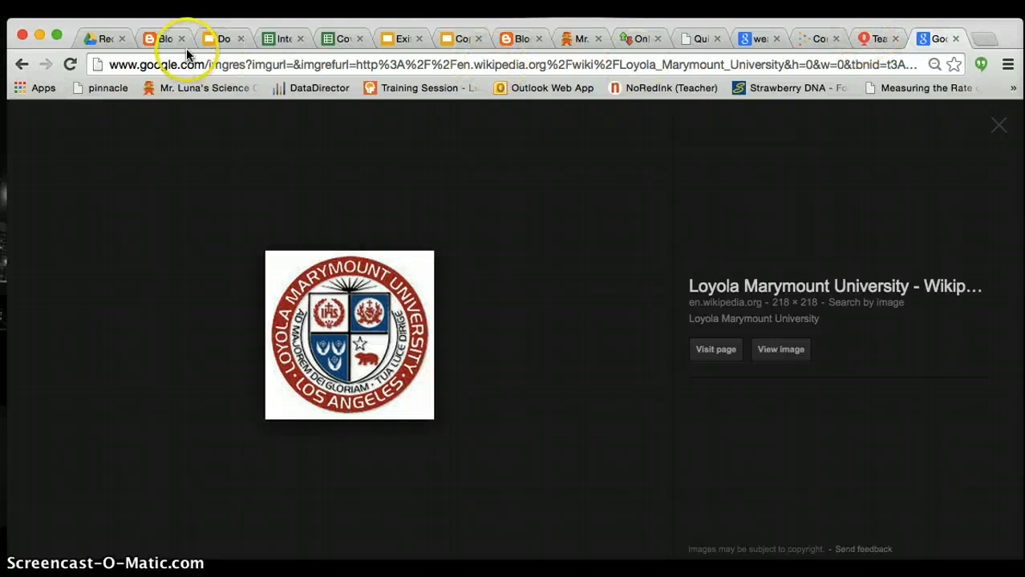
In the Template Designer, choose Mr. Luna.jpeg as the background image to upload.
{"action": "left_click", "coordinate": [160, 37]}
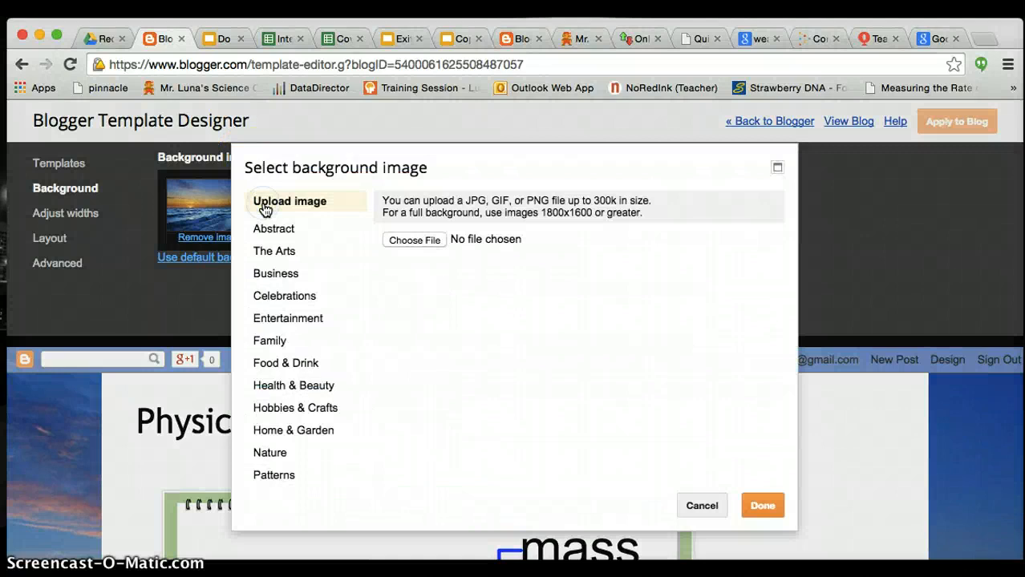
{"action": "left_click", "coordinate": [414, 240]}
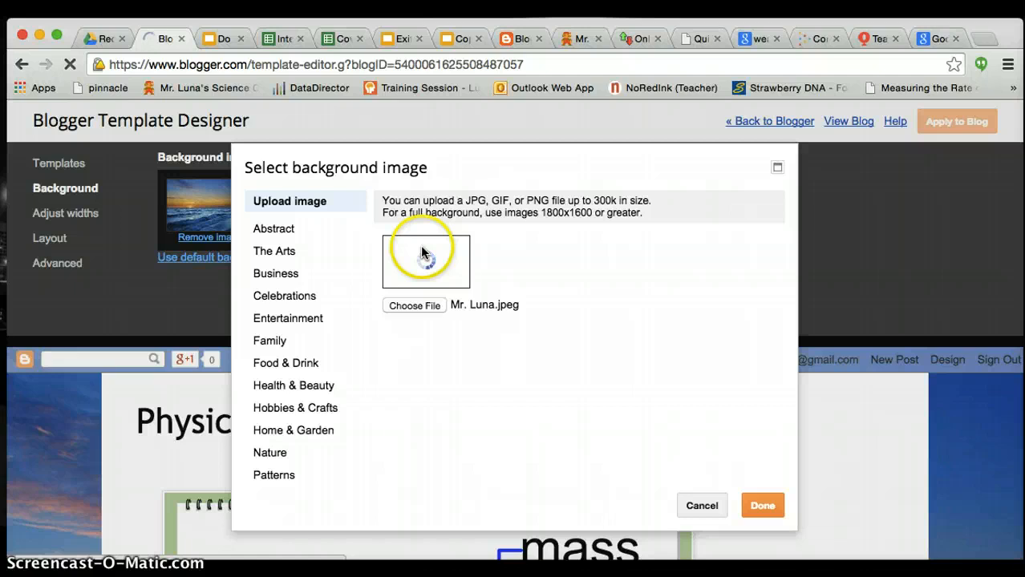
Confirm the uploaded seal so it tiles as the blog background.
{"action": "left_click", "coordinate": [761, 506]}
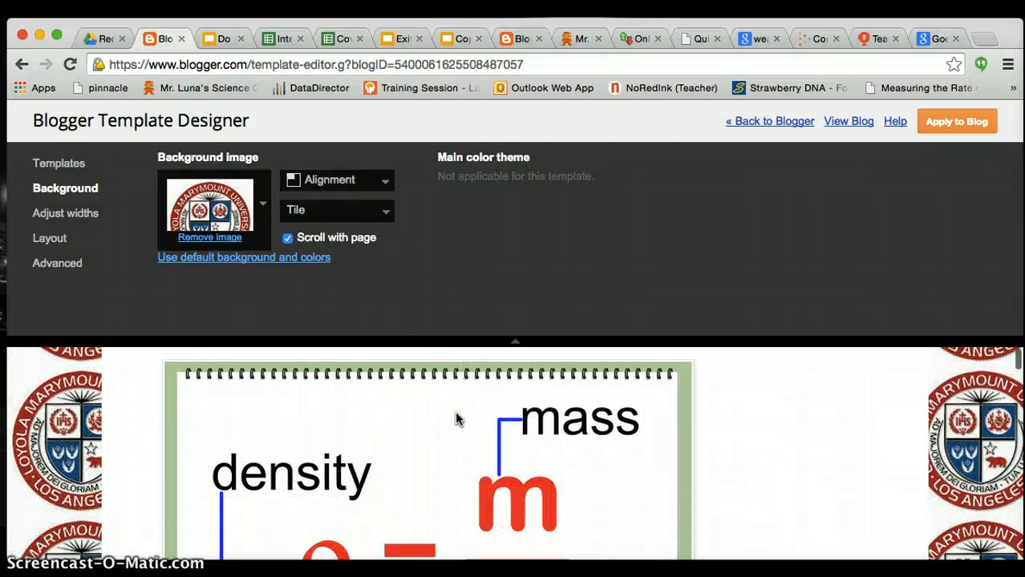